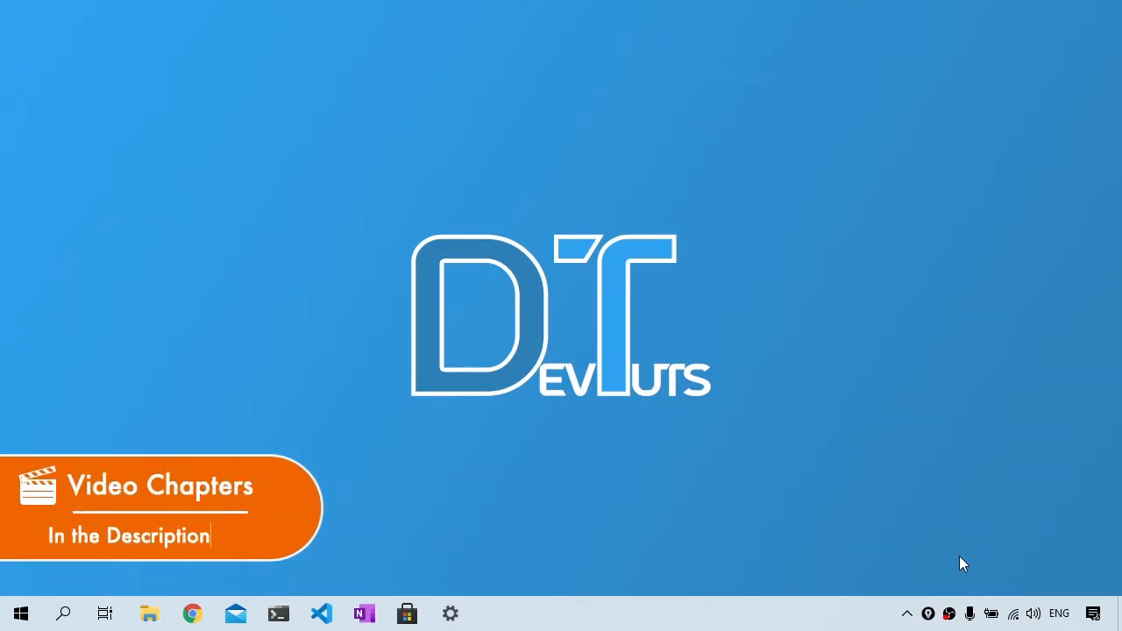
Step: Open an Ubuntu shell in Windows Terminal at the ex_webpack5 project folder
{"action": "type", "text": "Below"}
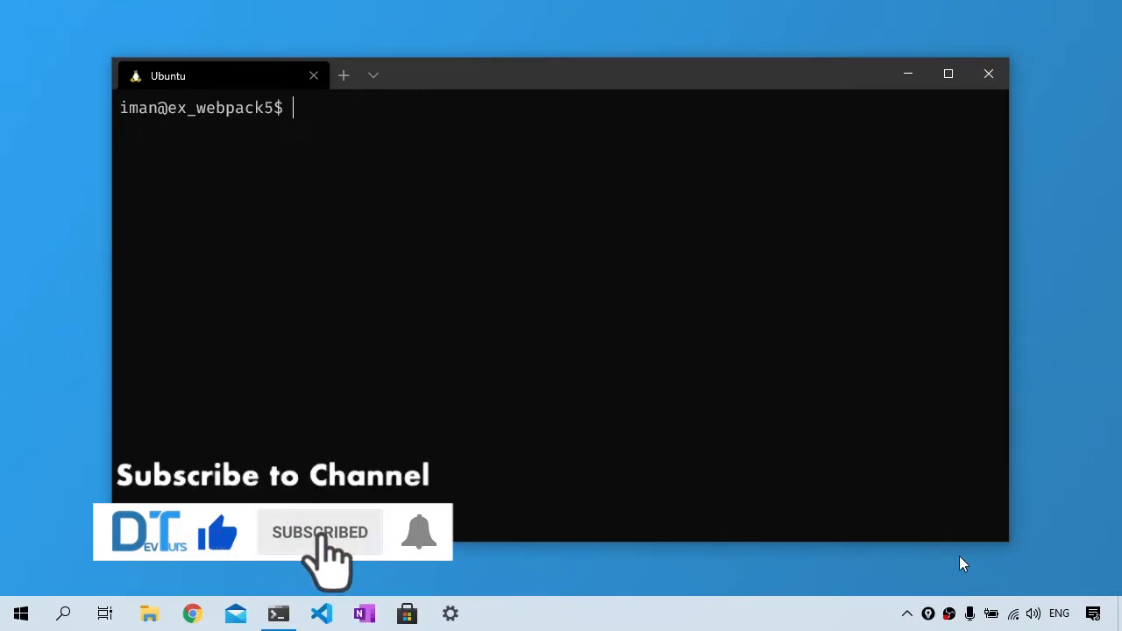
{"action": "type", "text": "npm install --save-de"}
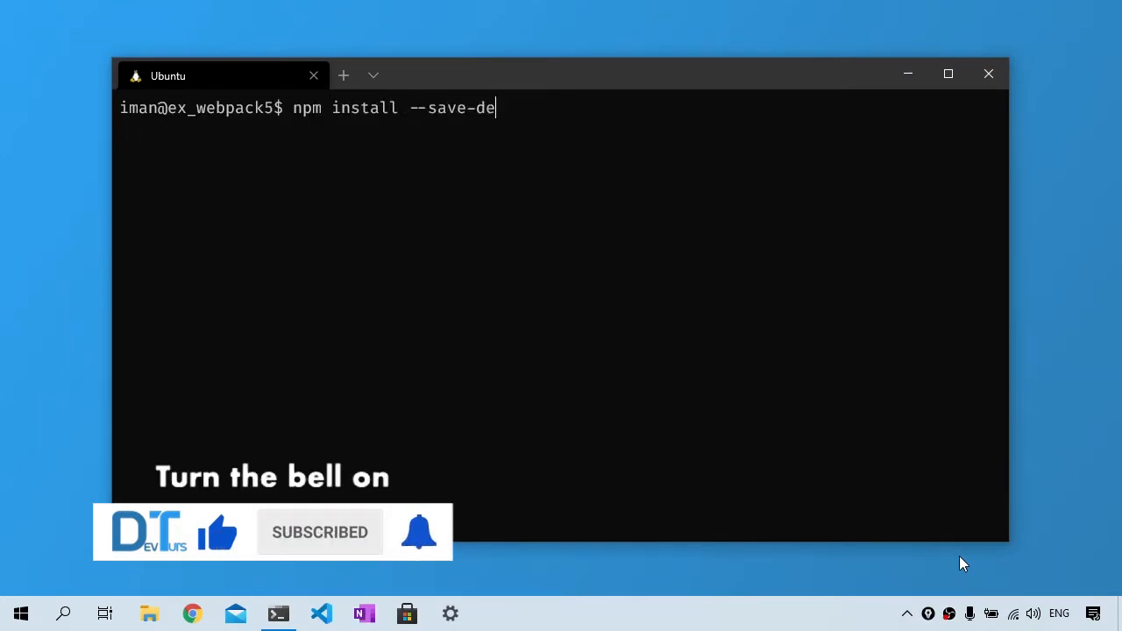
{"action": "type", "text": "v babel-loader @babel/core @"}
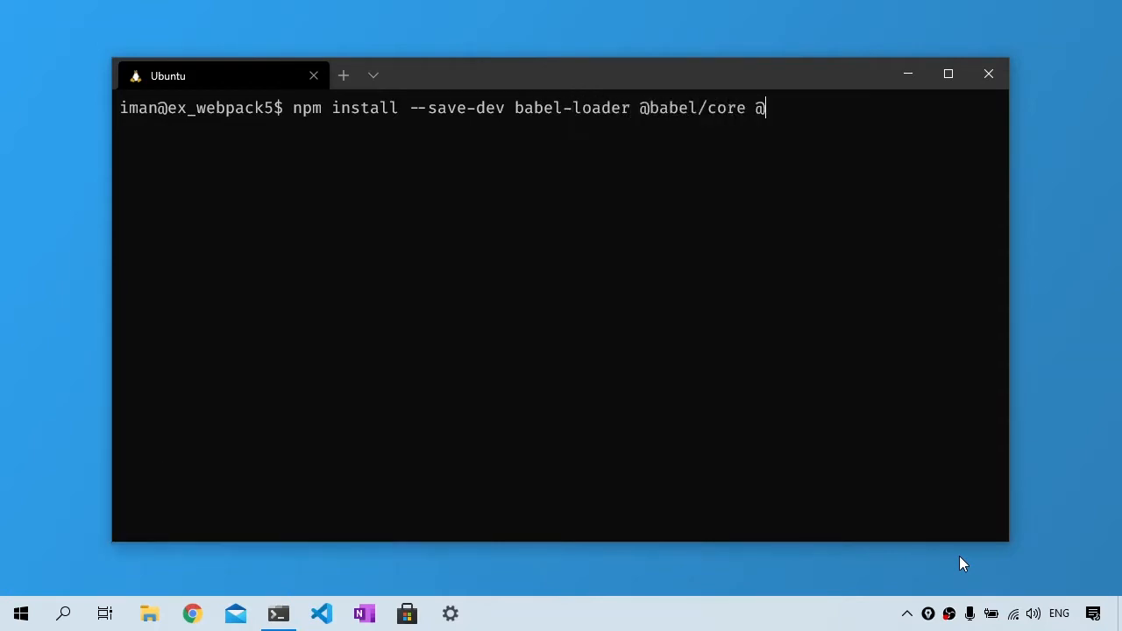
{"action": "type", "text": "babel/preset"}
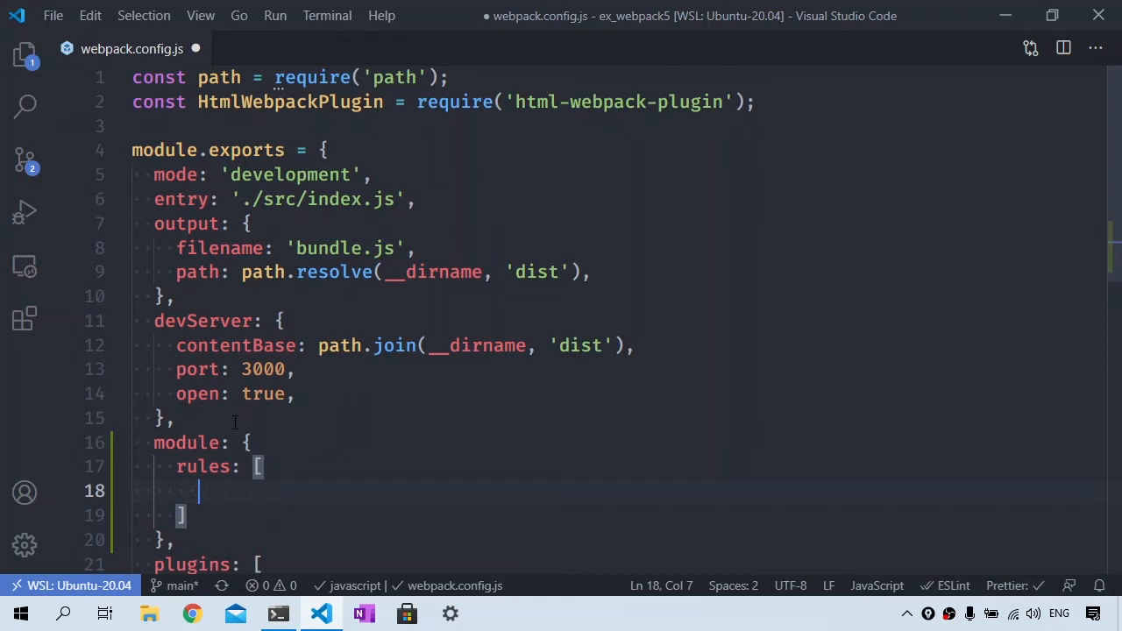
Step: Start a rule object under module.rules with test: /\.js$/
{"action": "type", "text": "{"}
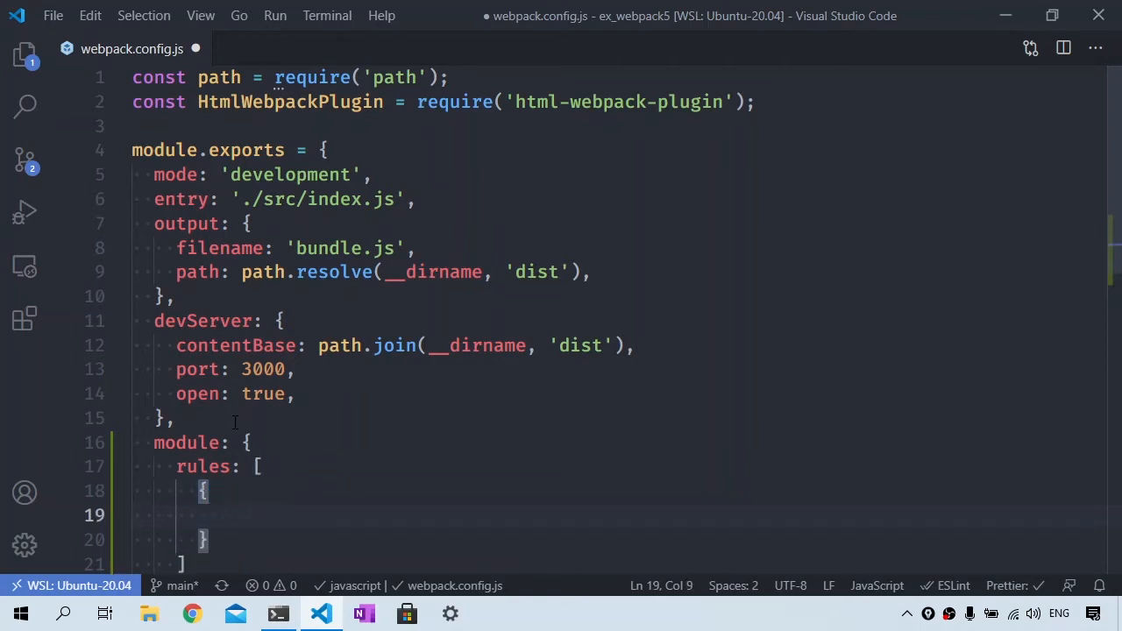
{"action": "type", "text": "test:"}
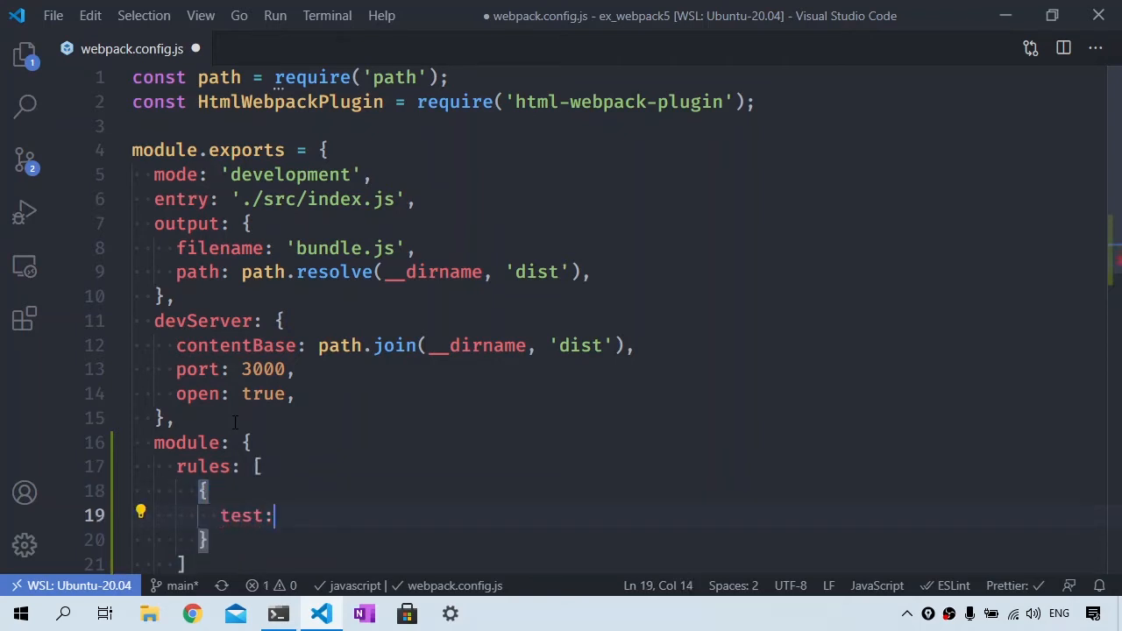
{"action": "type", "text": "\" \""}
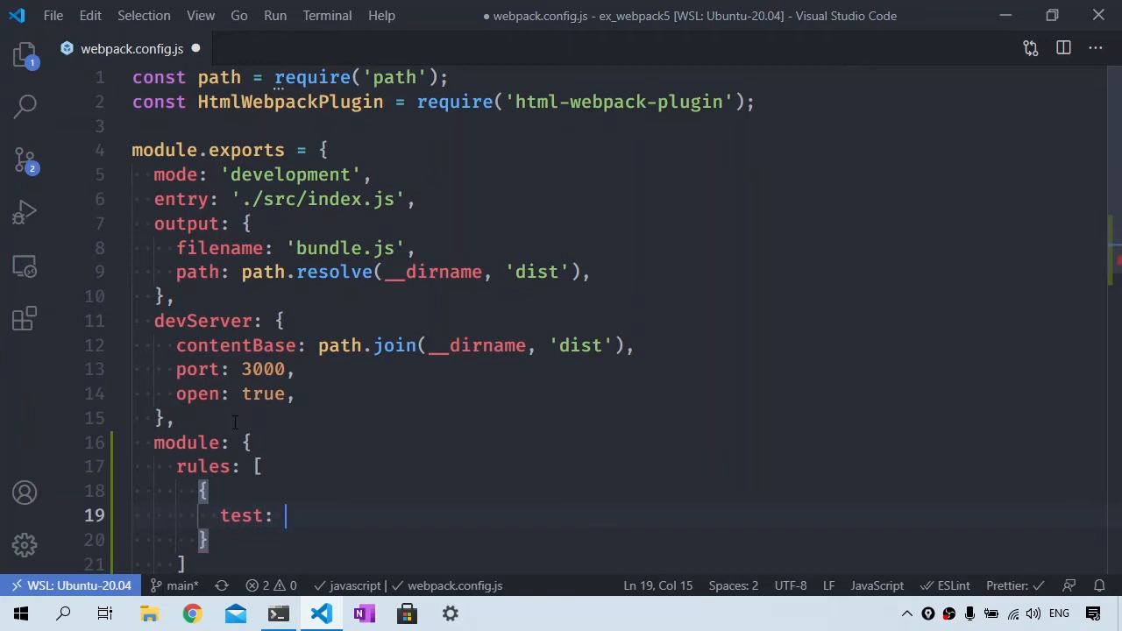
{"action": "type", "text": "/\\.js"}
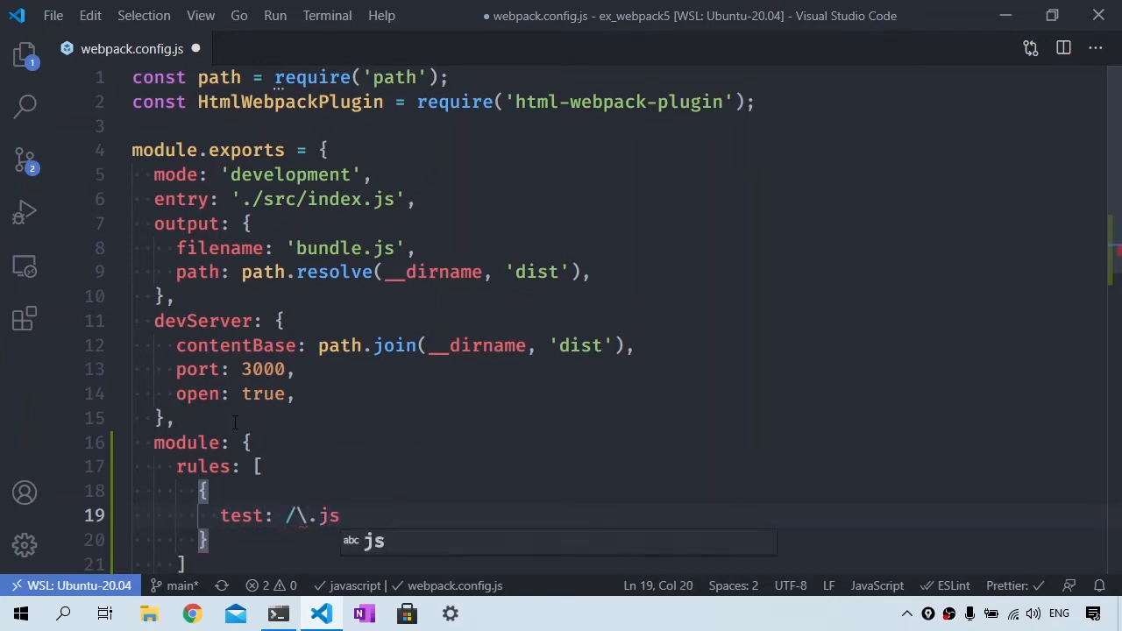
{"action": "type", "text": "$"}
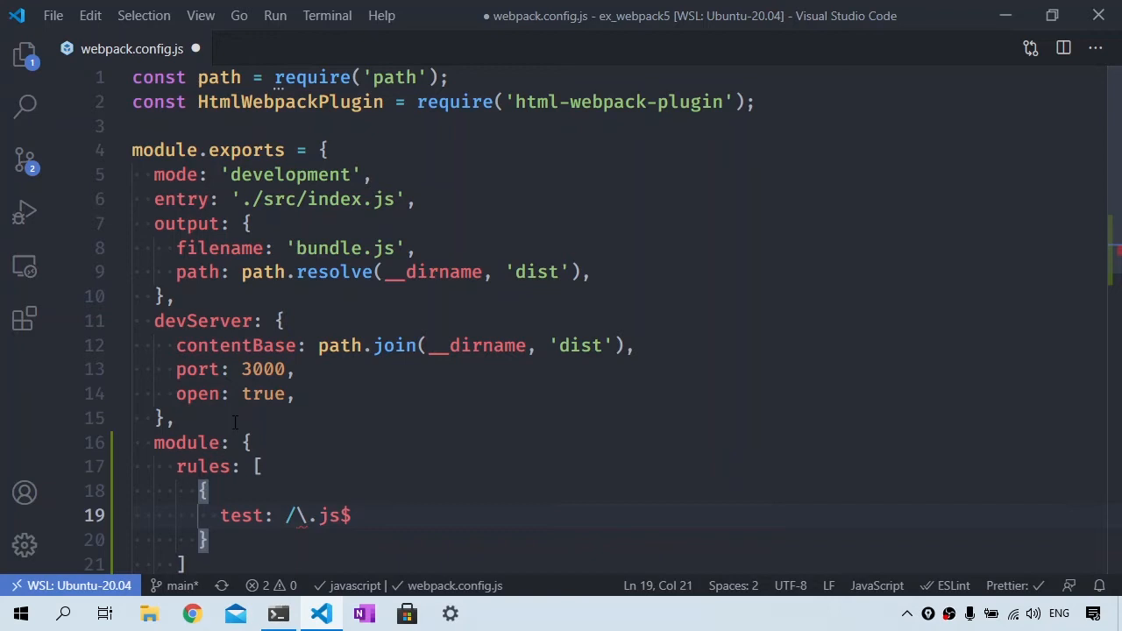
{"action": "type", "text": "/,"}
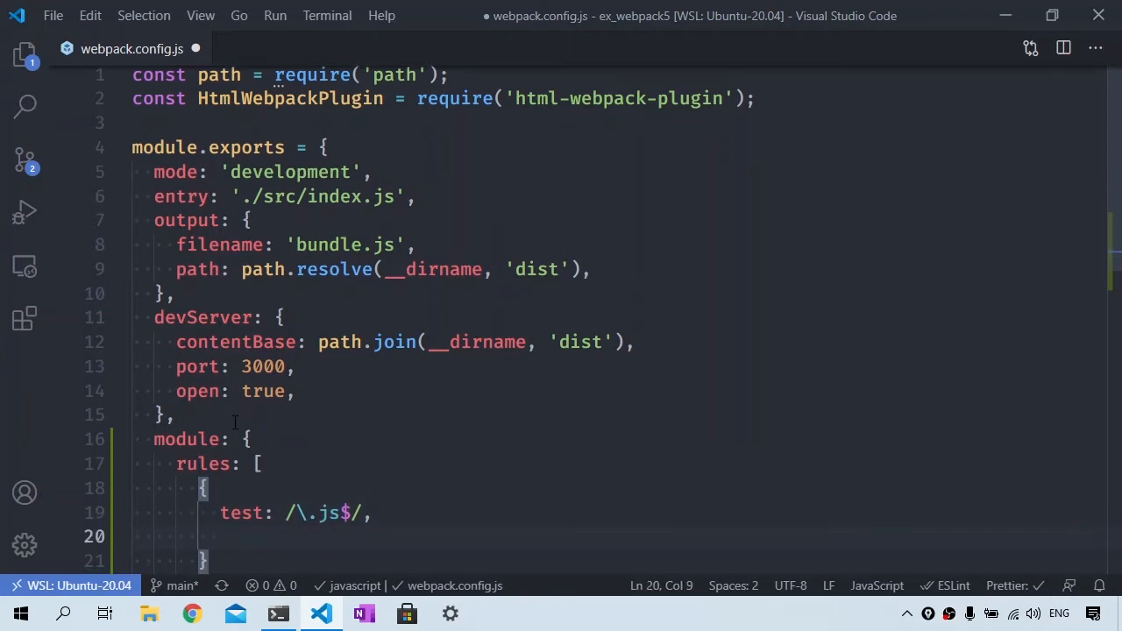
Step: Add exclude: /(node_modules)/ to the JavaScript rule
{"action": "type", "text": "exclude: /"}
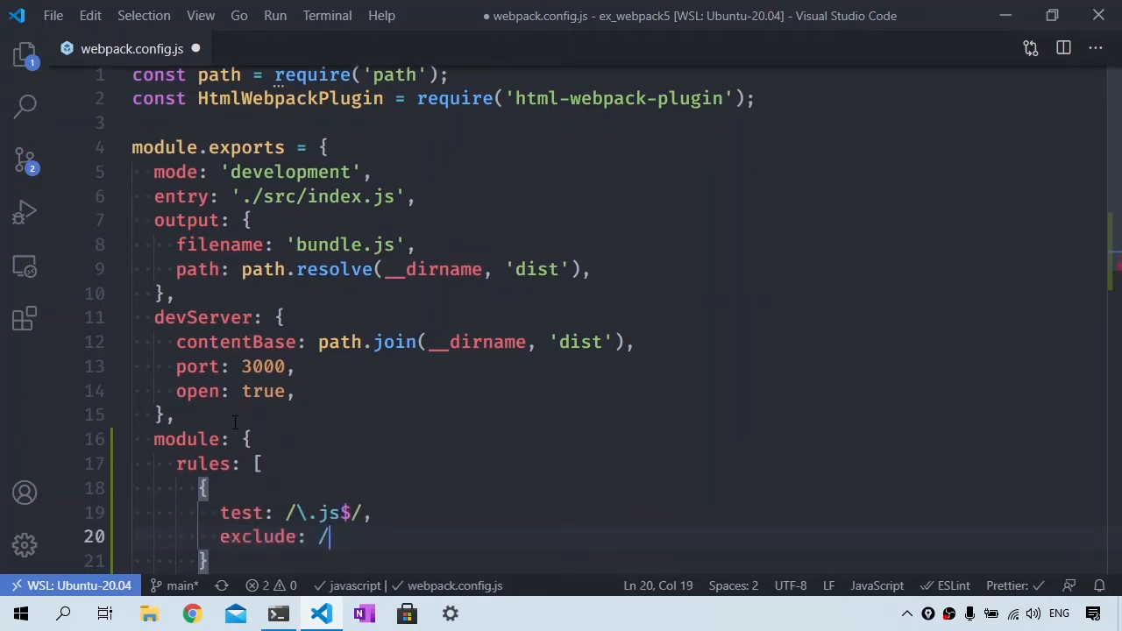
{"action": "type", "text": "(node_m"}
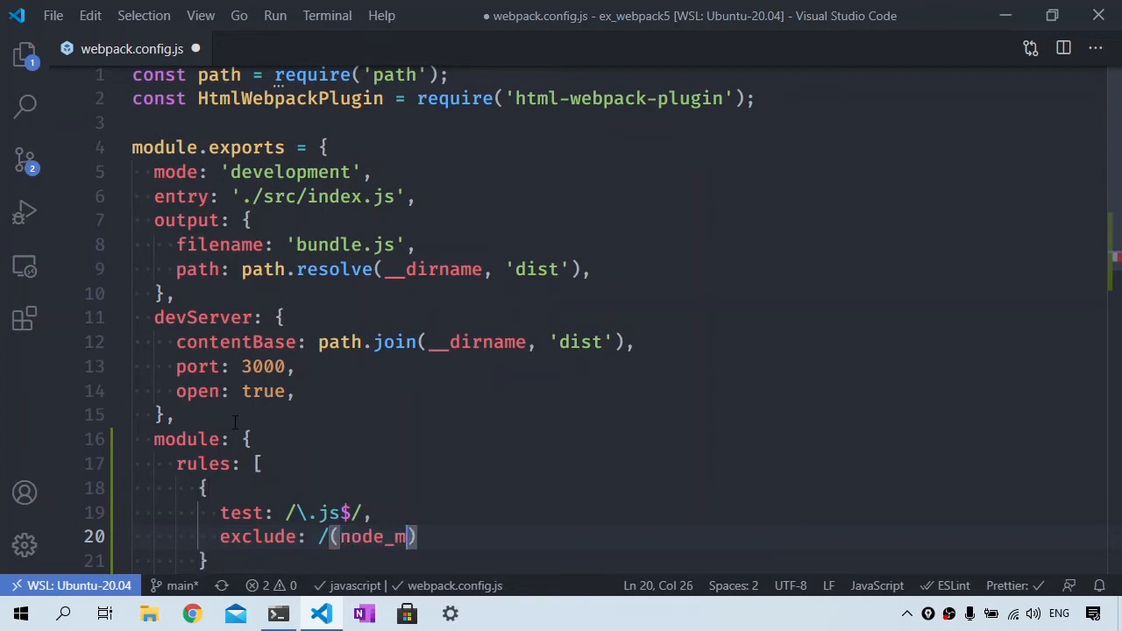
{"action": "type", "text": "odules)/,"}
{"action": "type", "text": "use"}
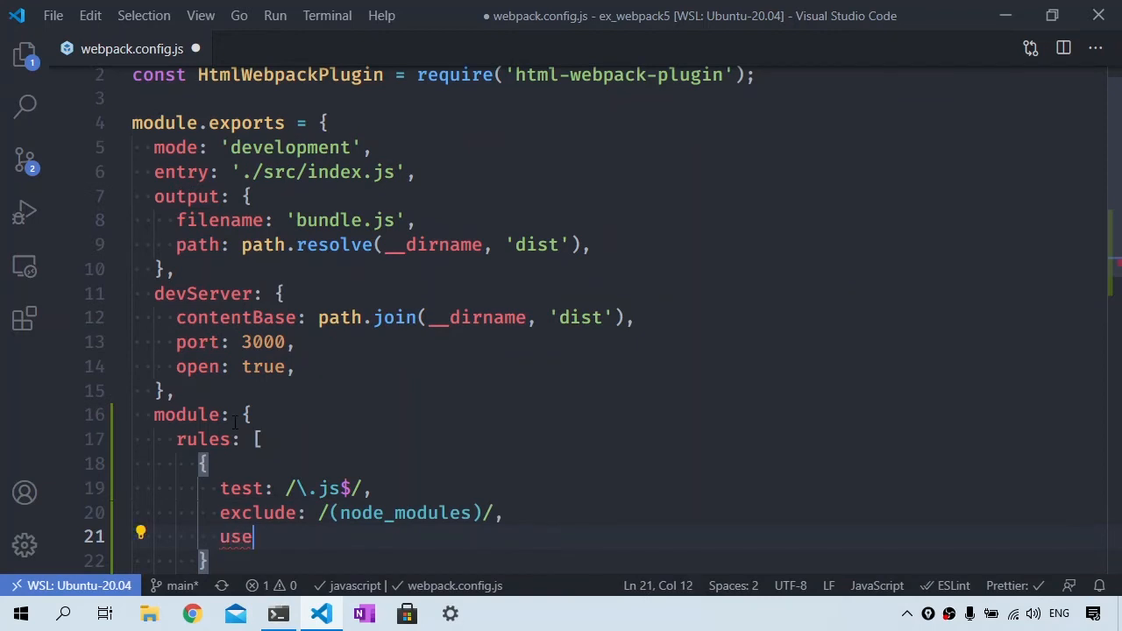
Step: Set the rule's use entry to { loader: 'babel-loader' }
{"action": "type", "text": ": {"}
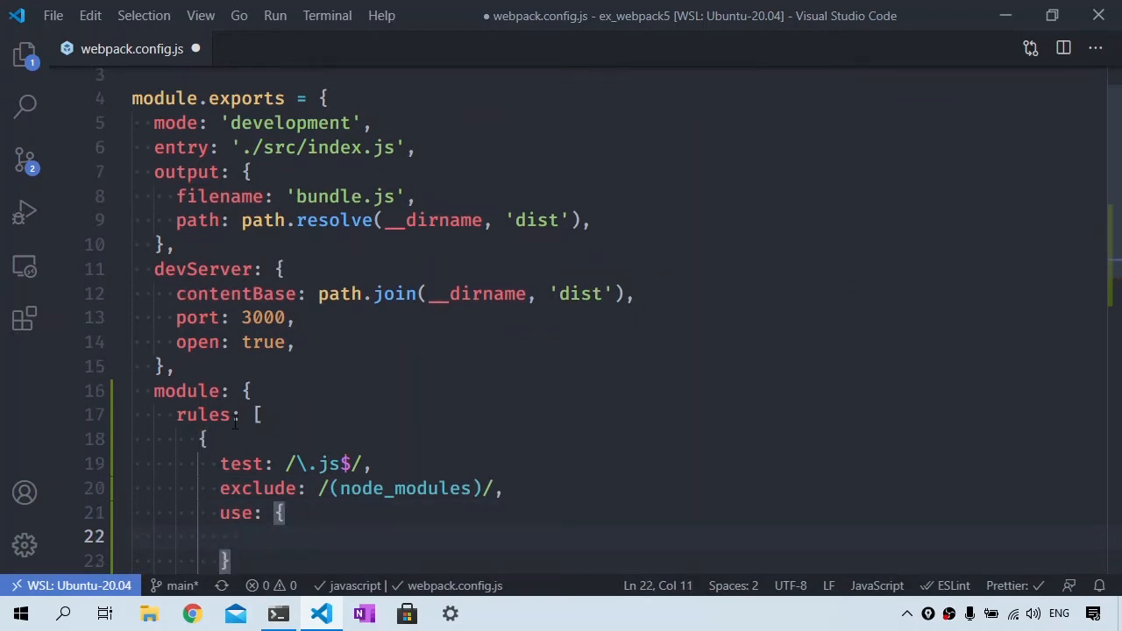
{"action": "type", "text": "loader: 'babel'"}
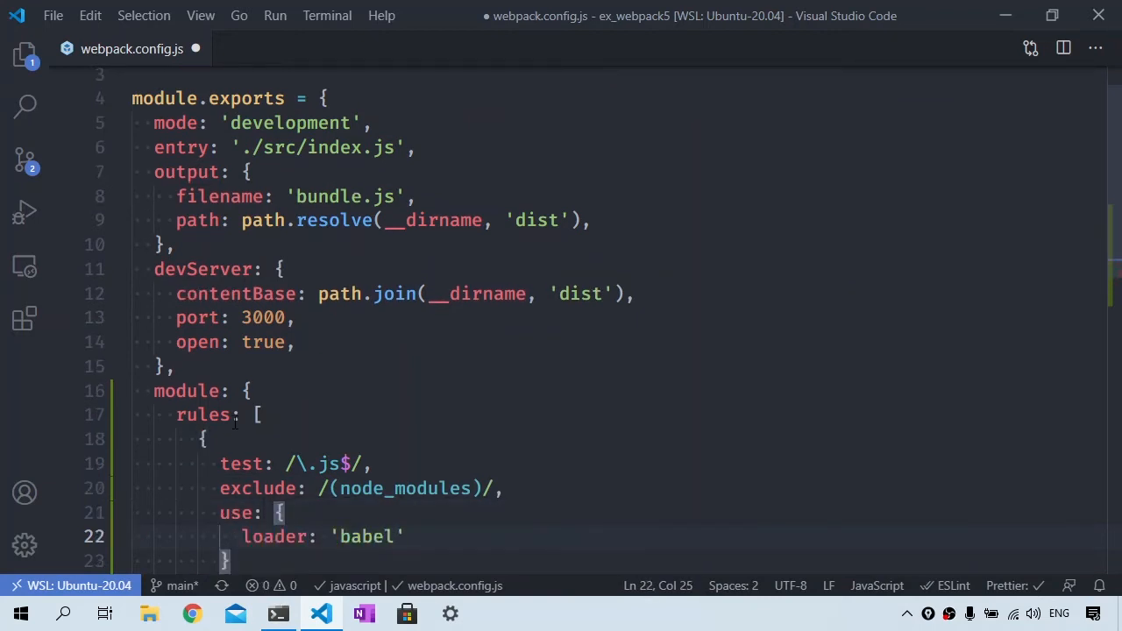
{"action": "type", "text": "-loader"}
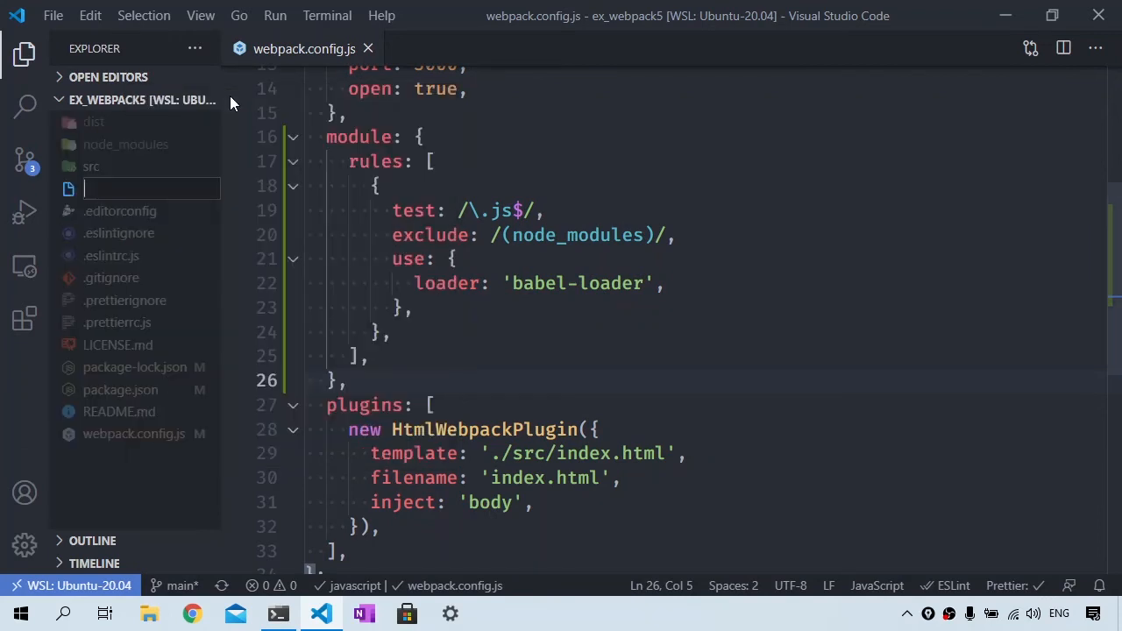
Step: Create .babelrc.js starting with module.exports = function (api)
{"action": "type", "text": ".babelrc.js"}
{"action": "type", "text": "module"}
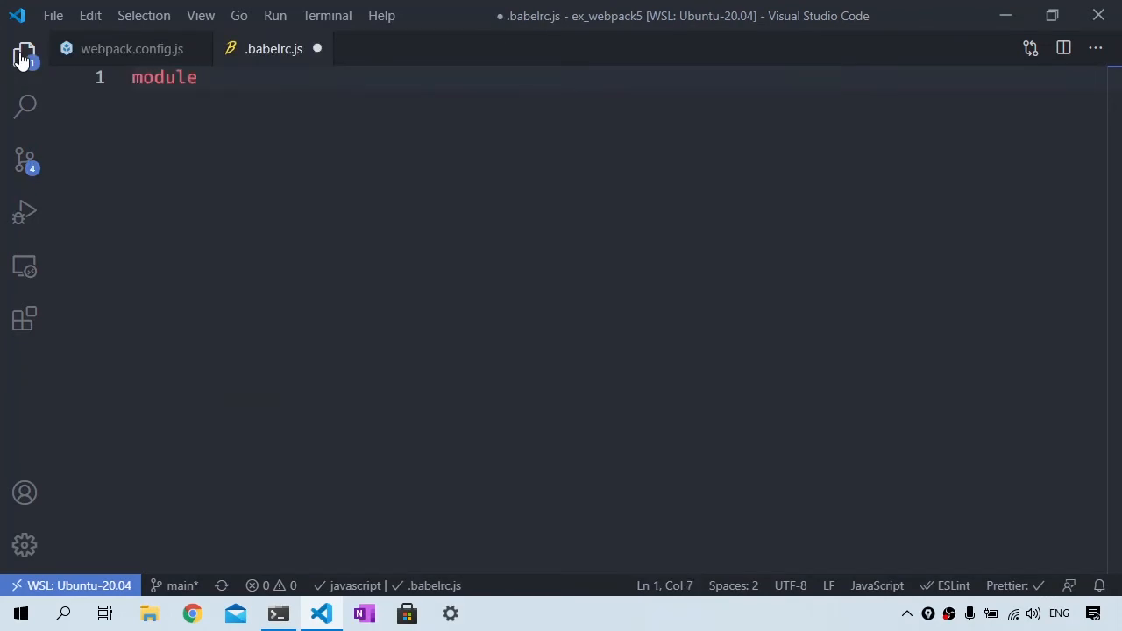
{"action": "type", "text": ".exports = function (api) {"}
{"action": "type", "text": "api.cache(true);"}
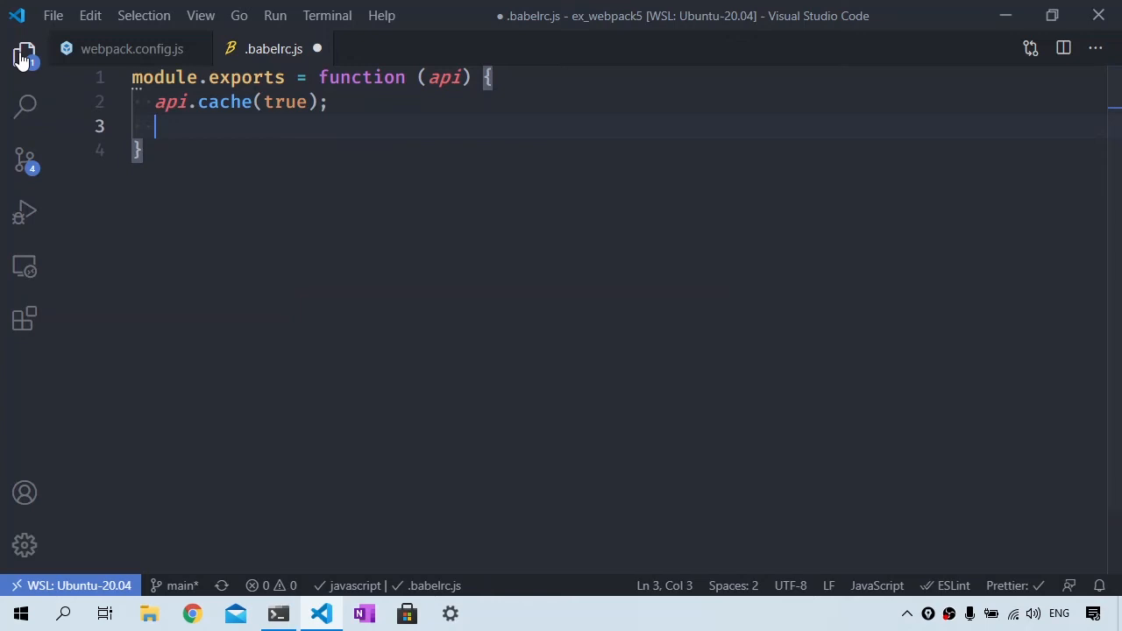
{"action": "type", "text": "const presets ="}
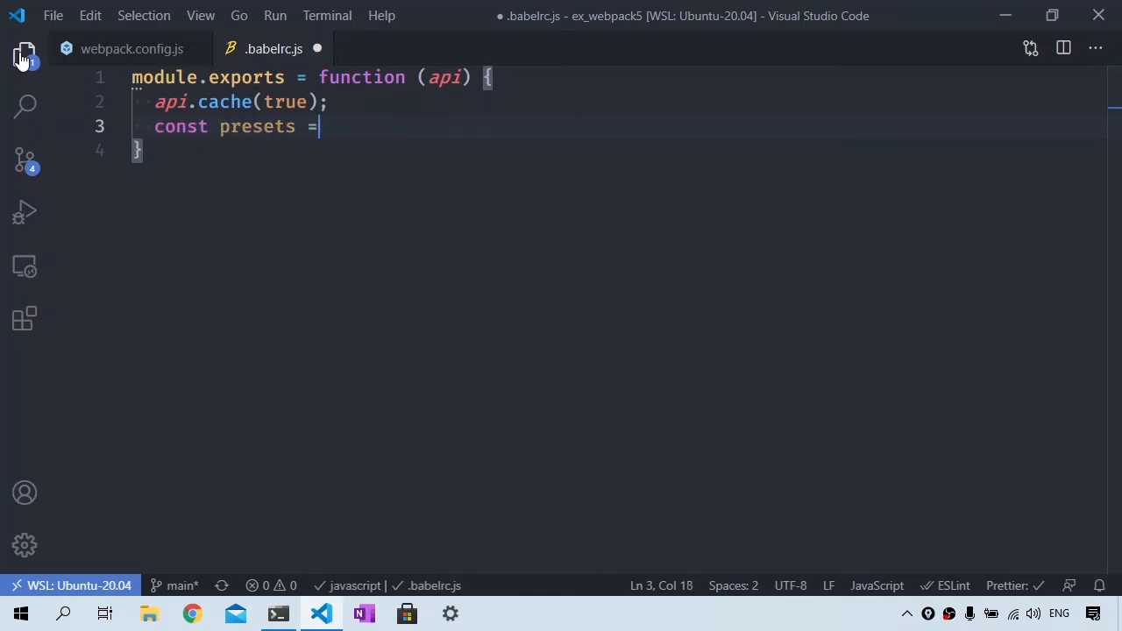
{"action": "type", "text": "['a']"}
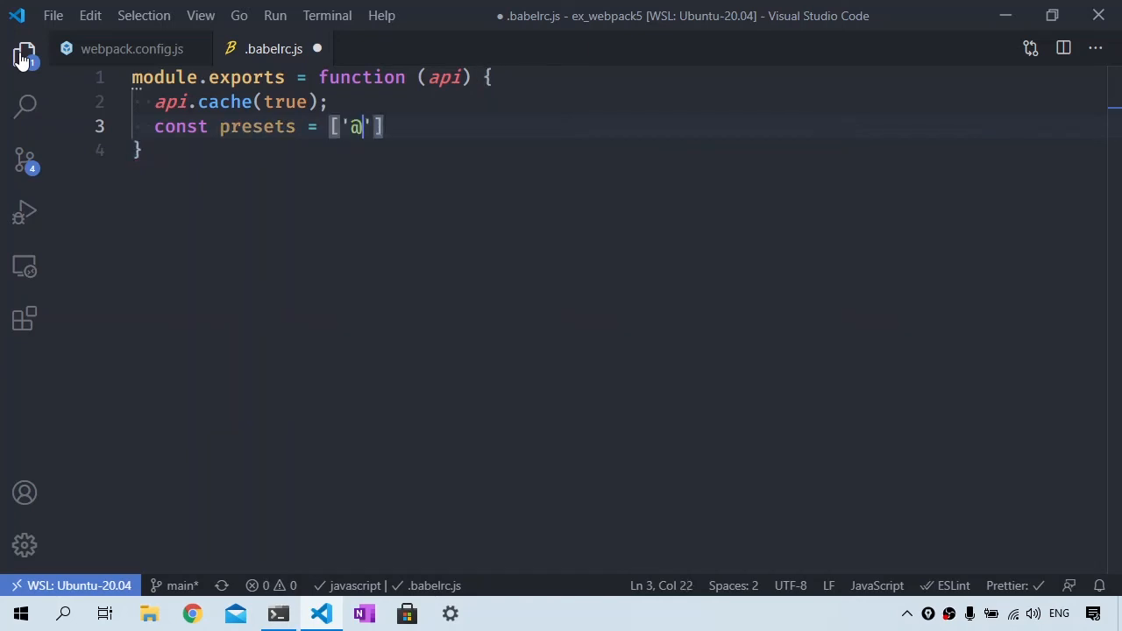
{"action": "type", "text": "@babel/preset-env"}
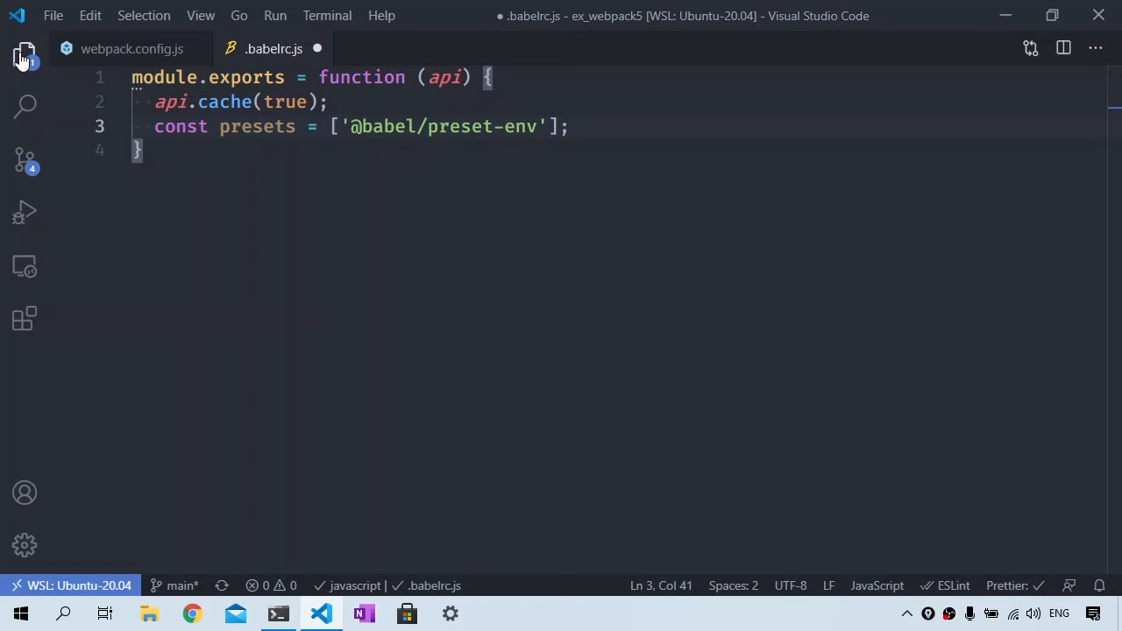
{"action": "type", "text": "return"}
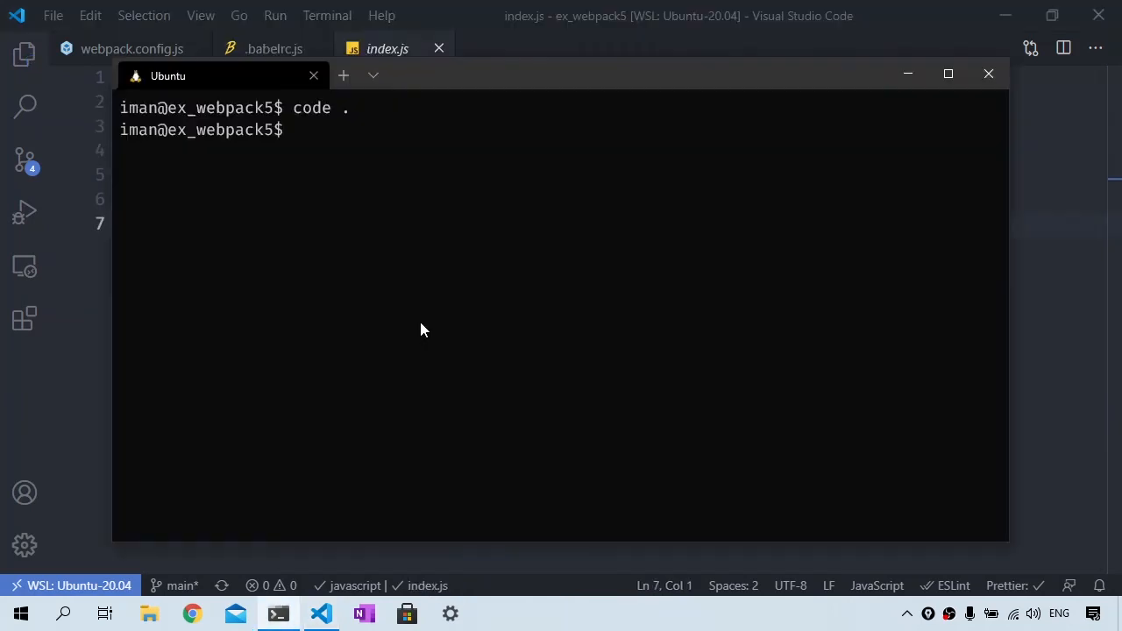
Step: Run an npm run script in Windows Terminal to exercise the new Babel setup
{"action": "type", "text": "npm ru"}
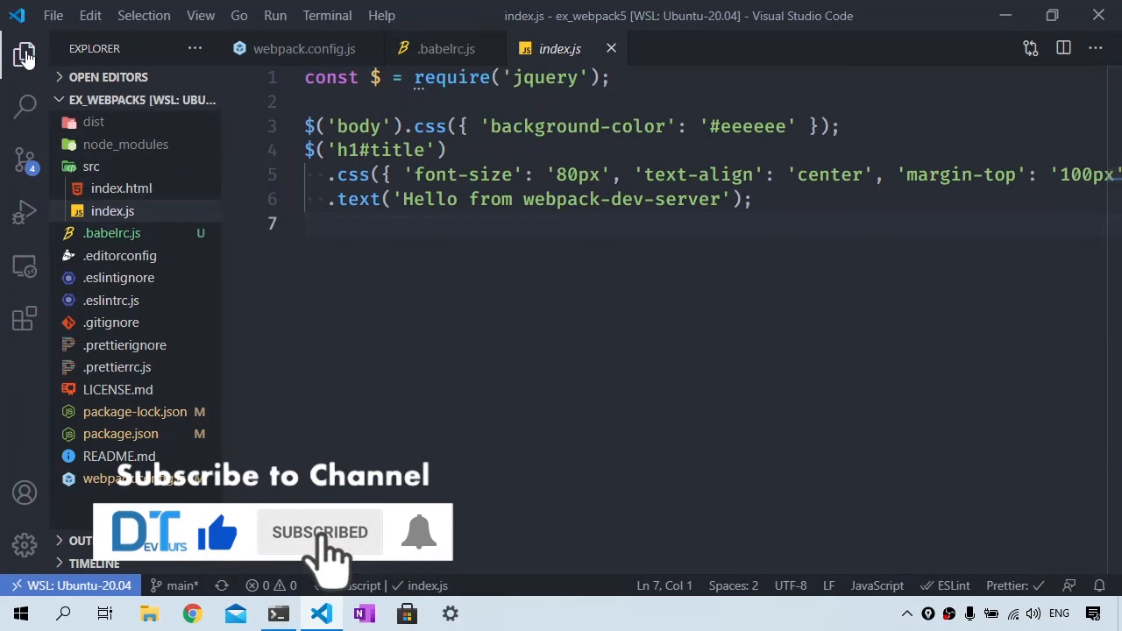
{"action": "left_click", "coordinate": [25, 55]}
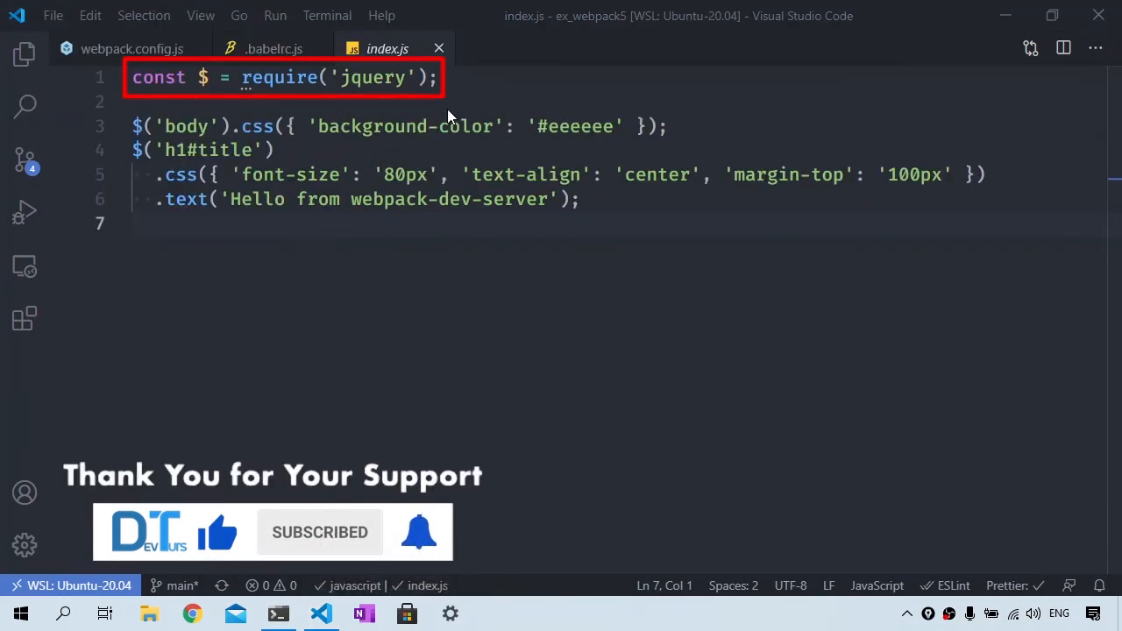
{"action": "left_click", "coordinate": [25, 52]}
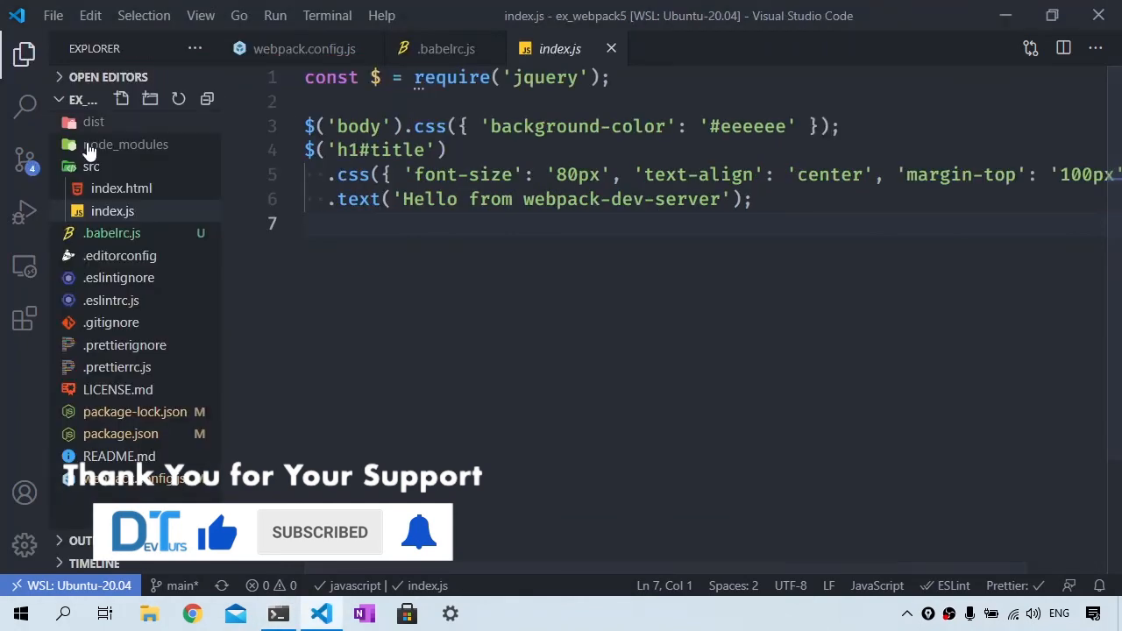